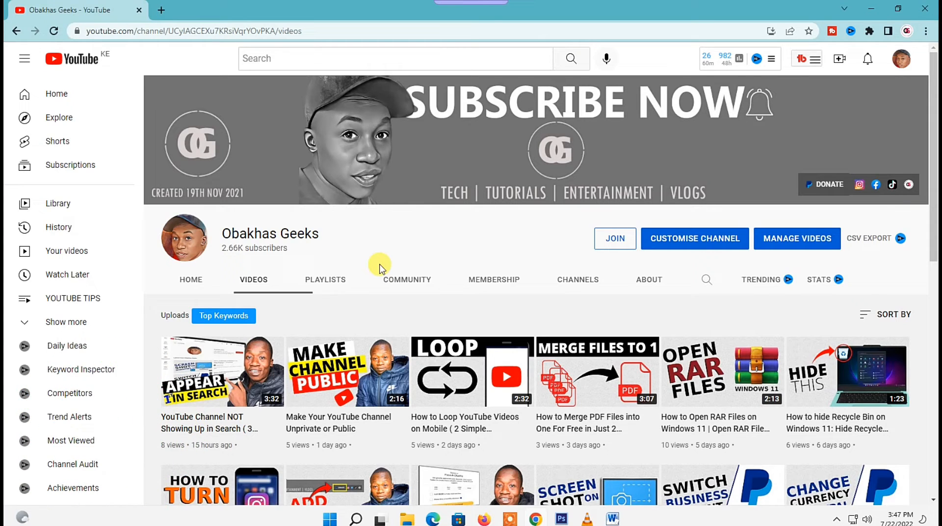
mouse_move(901, 85)
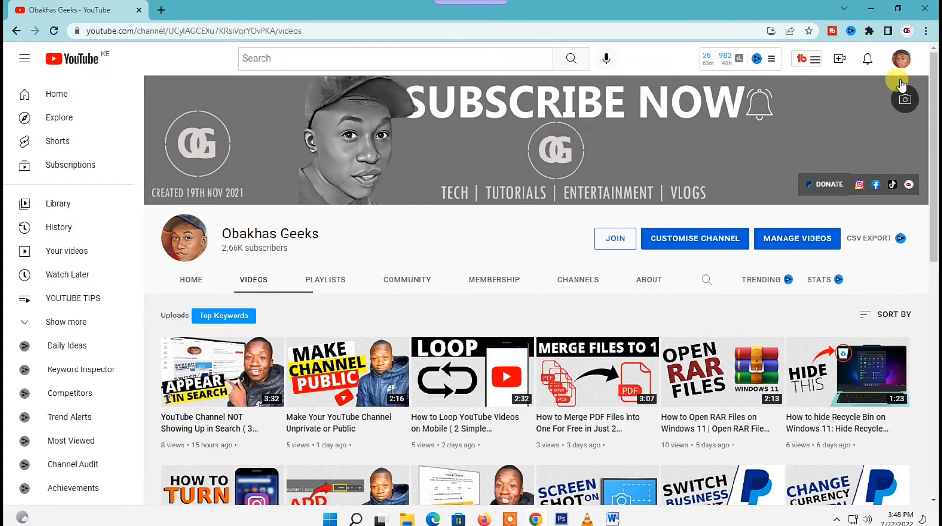
- Go to YouTube Studio for this channel from the top-right account menu
click(901, 58)
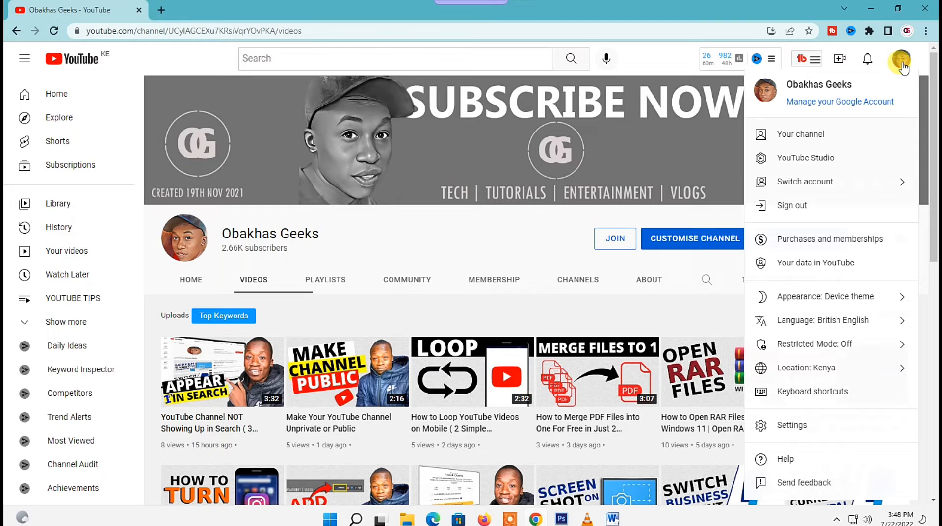
click(805, 157)
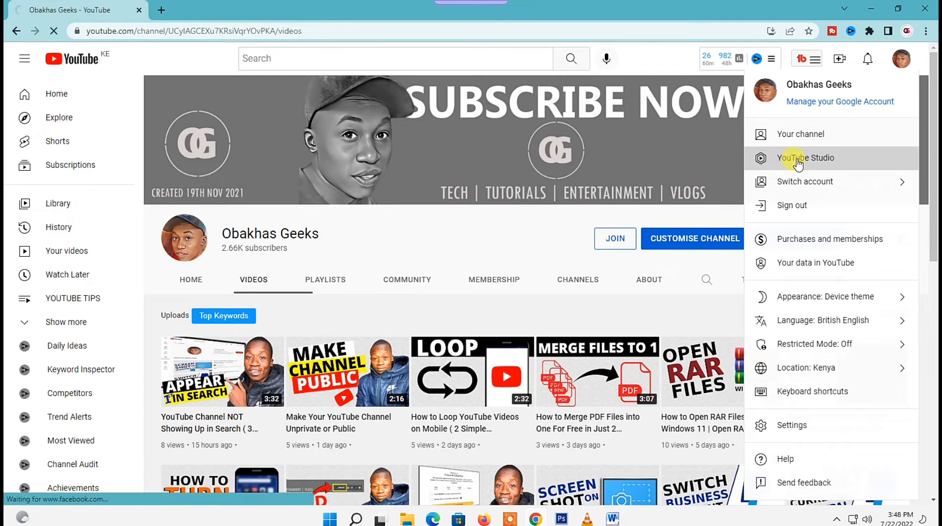
click(805, 157)
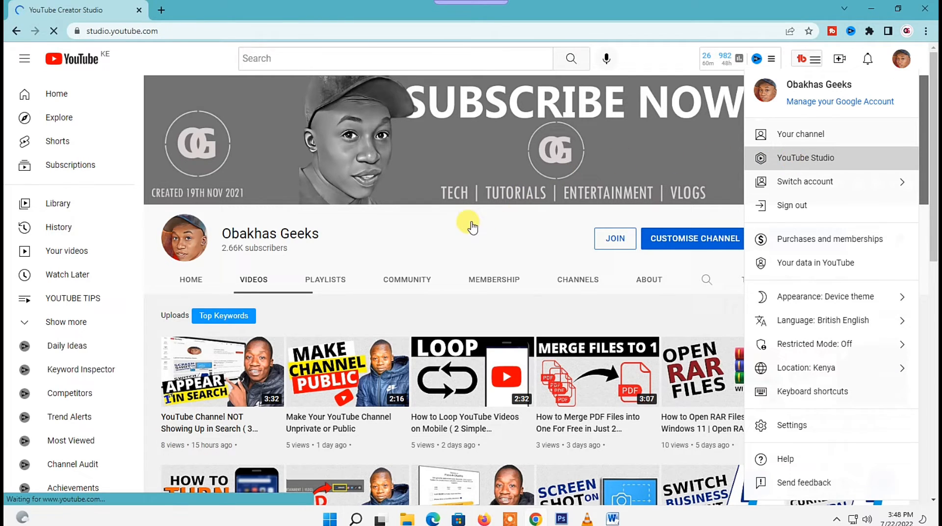
- Scroll the channel dashboard down to the Recent subscribers card with its three latest subscribers
click(805, 157)
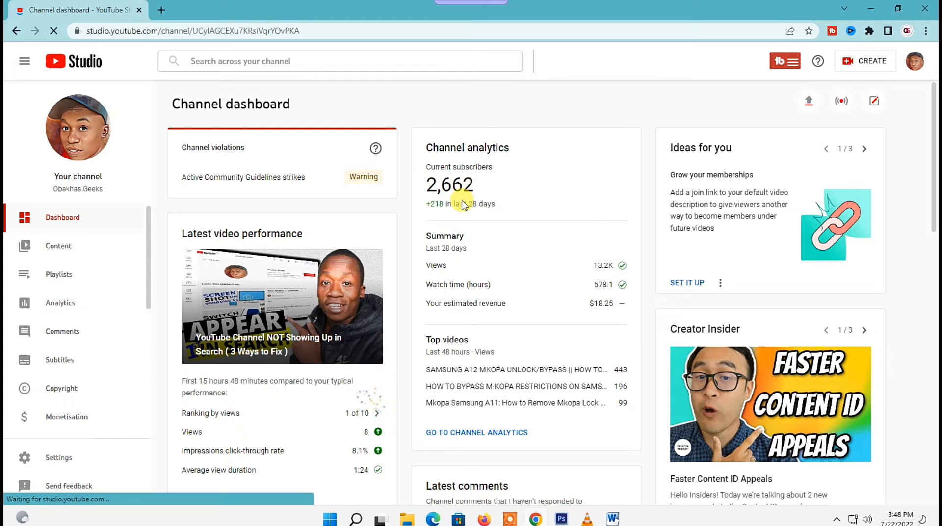
scroll(down, 3)
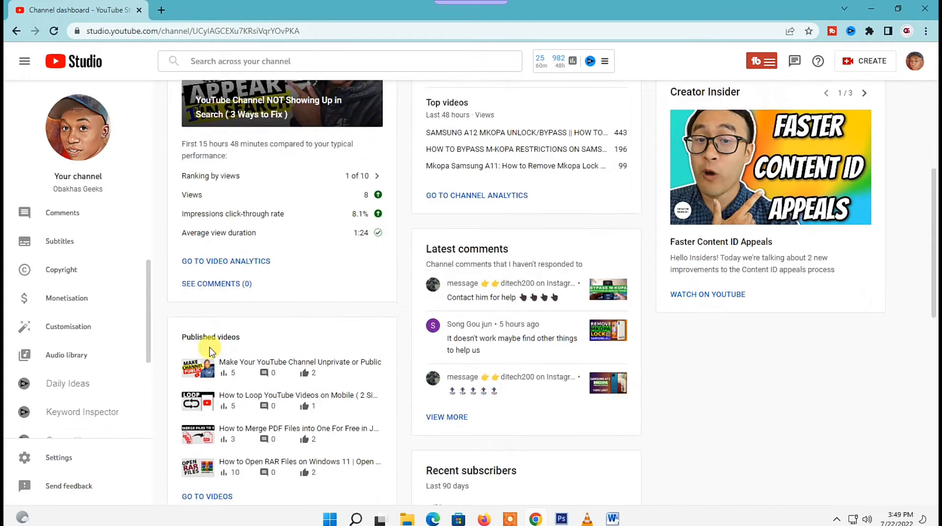
scroll(down, 3)
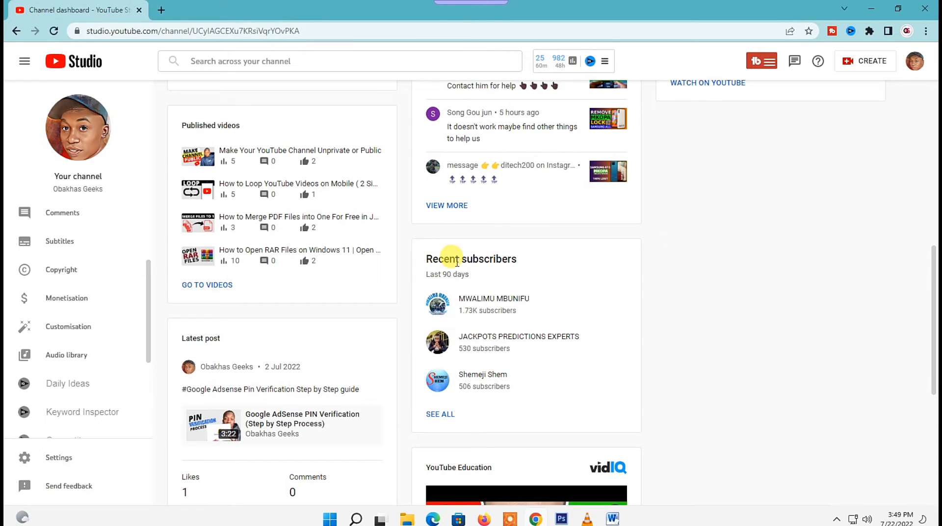
scroll(down, 3)
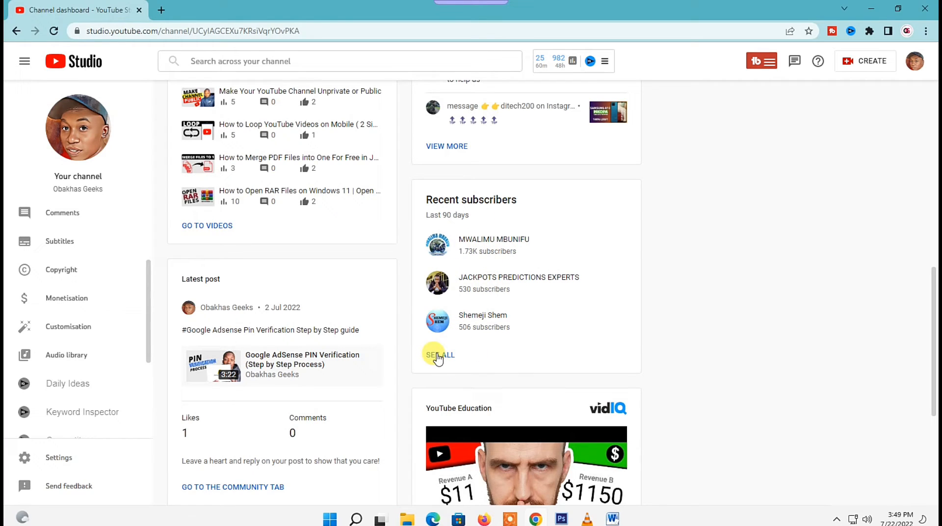
- Show the full Subscribers list for the last 90 days with its date-range choices
click(439, 354)
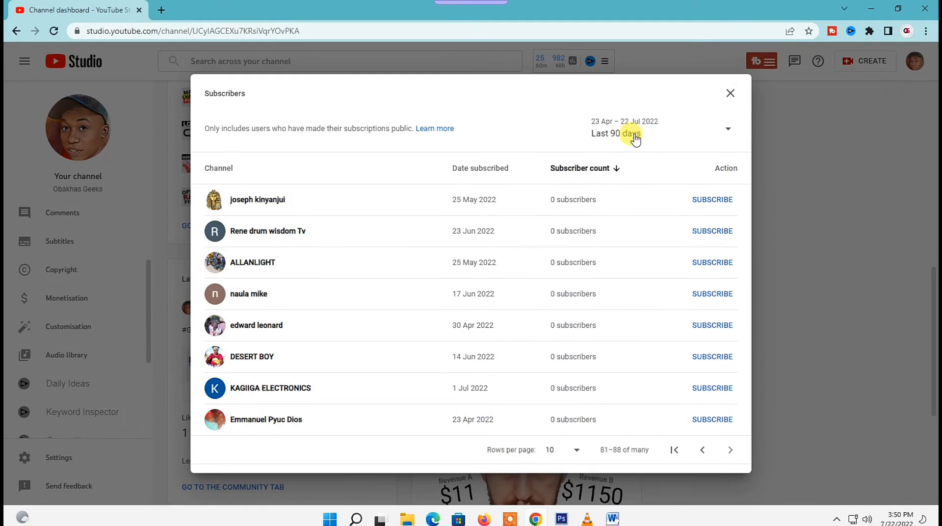
mouse_move(727, 132)
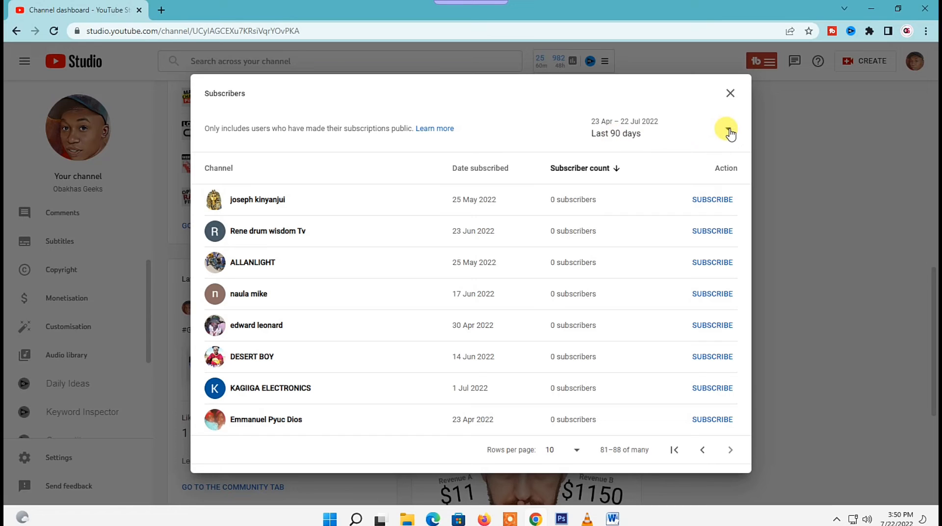
click(727, 131)
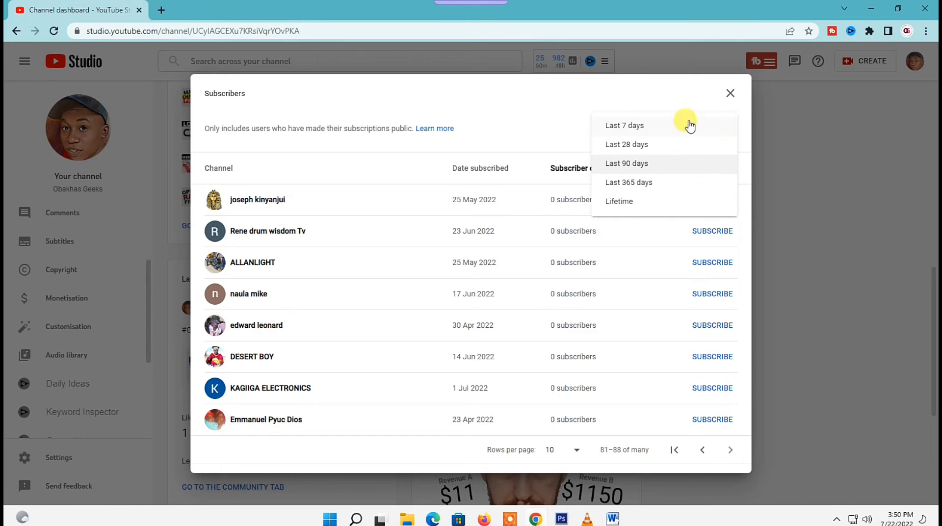
mouse_move(625, 129)
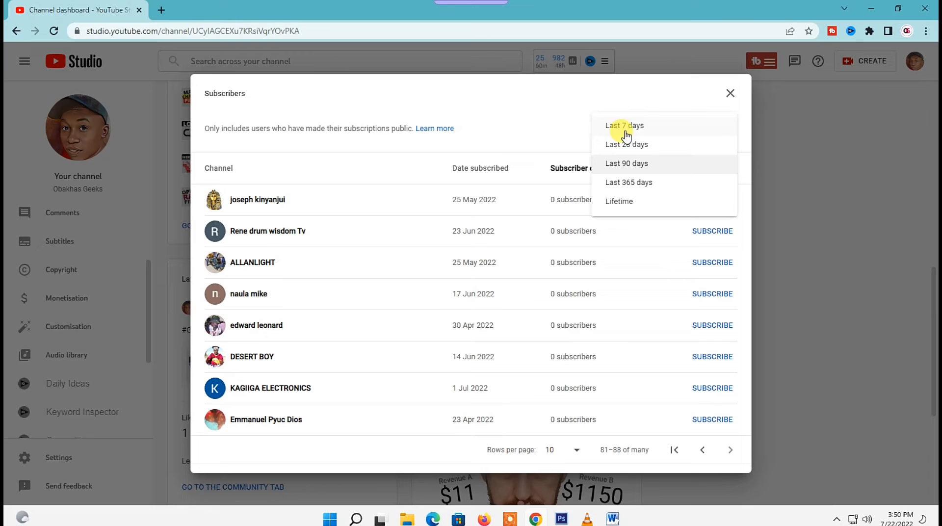
mouse_move(627, 144)
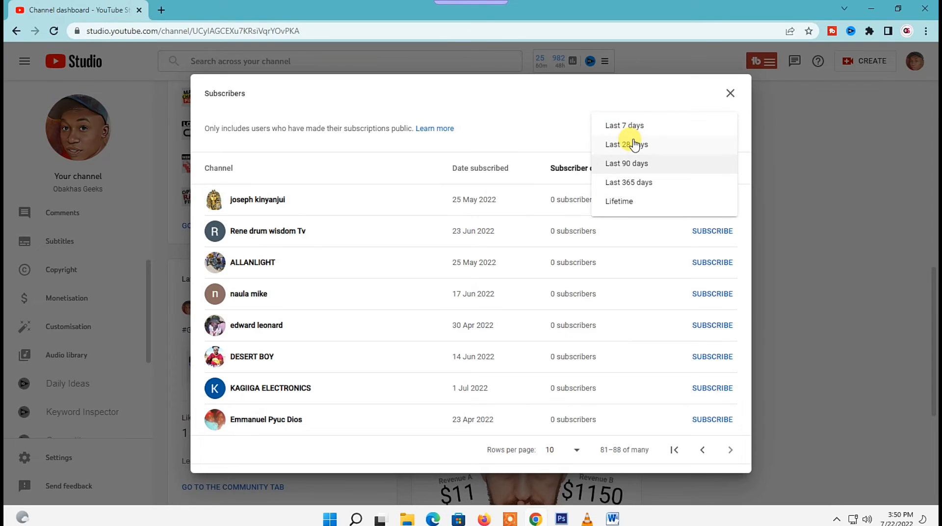
mouse_move(629, 129)
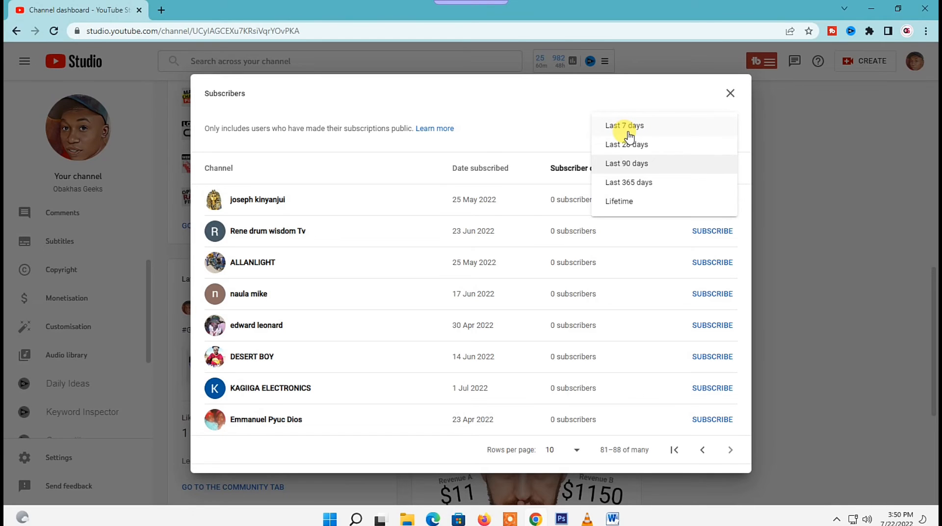
- Limit the Subscribers list to the last 365 days and review the top channels
click(628, 182)
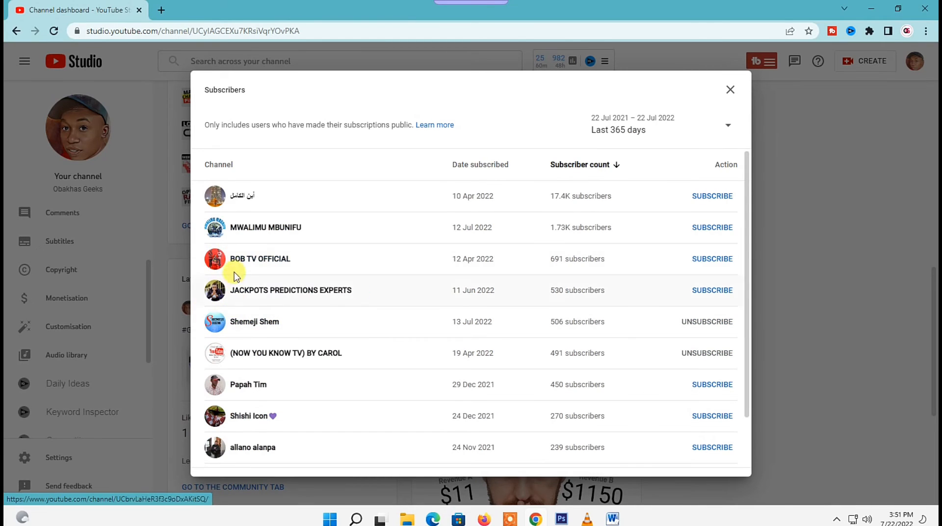
mouse_move(226, 354)
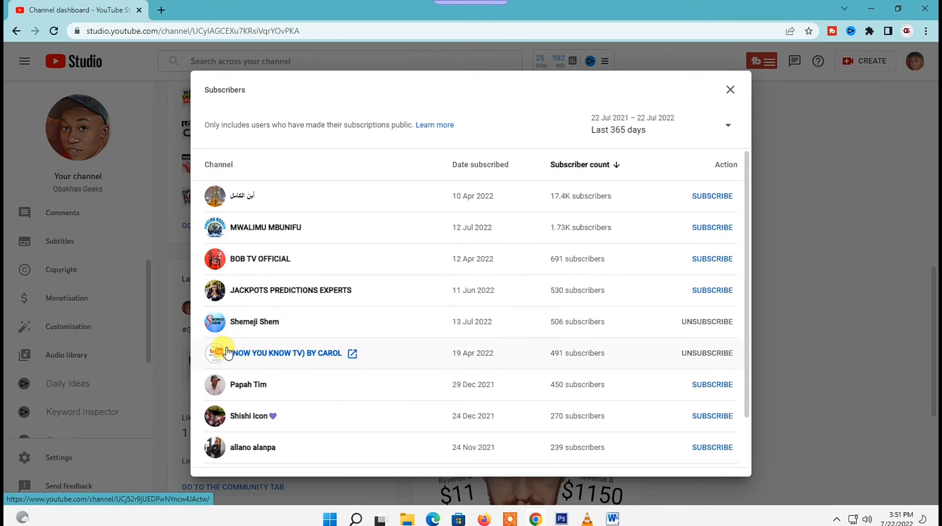
mouse_move(227, 416)
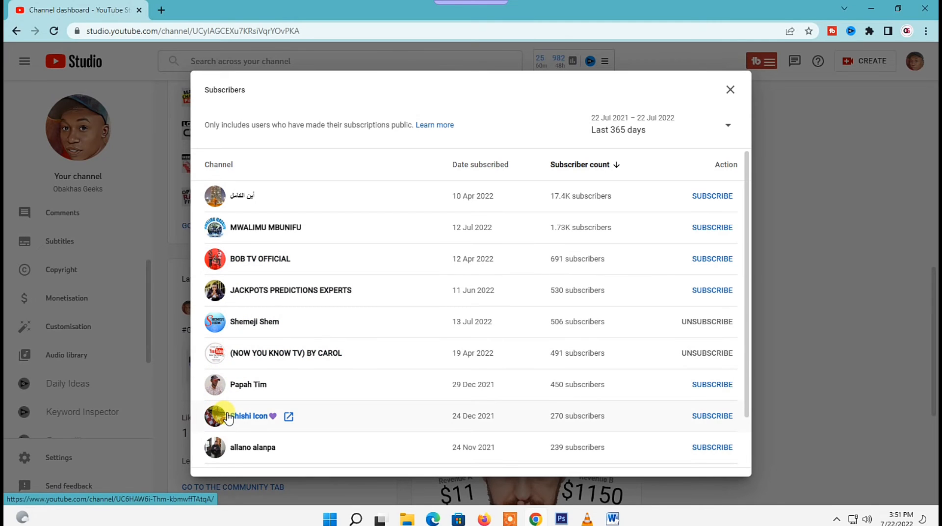
scroll(down, 3)
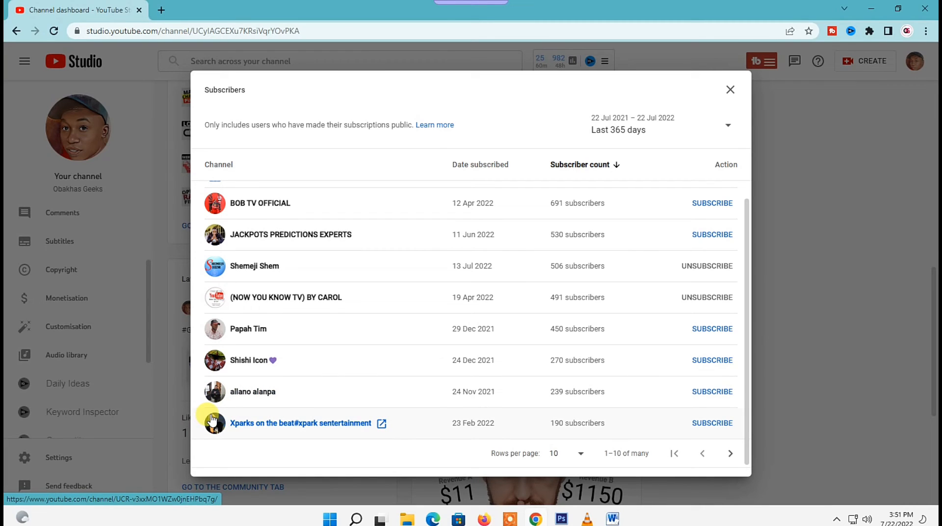
mouse_move(213, 416)
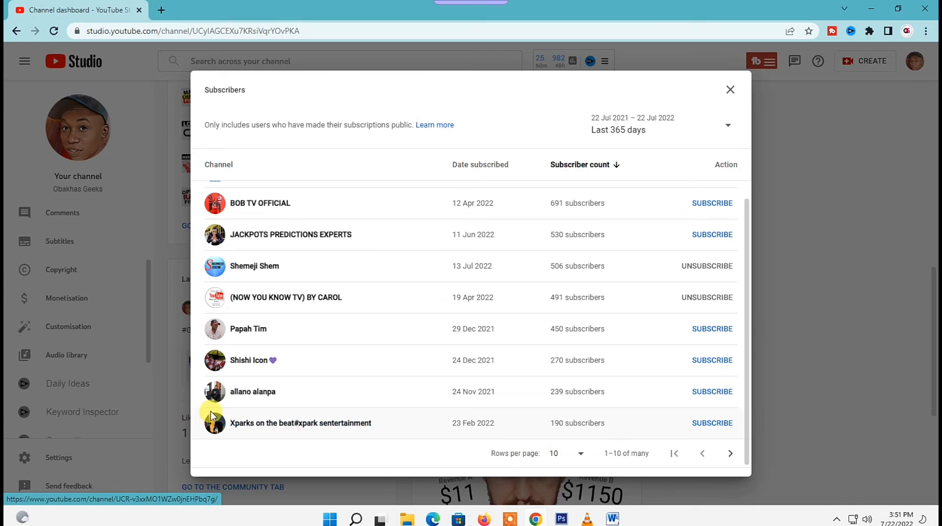
mouse_move(484, 343)
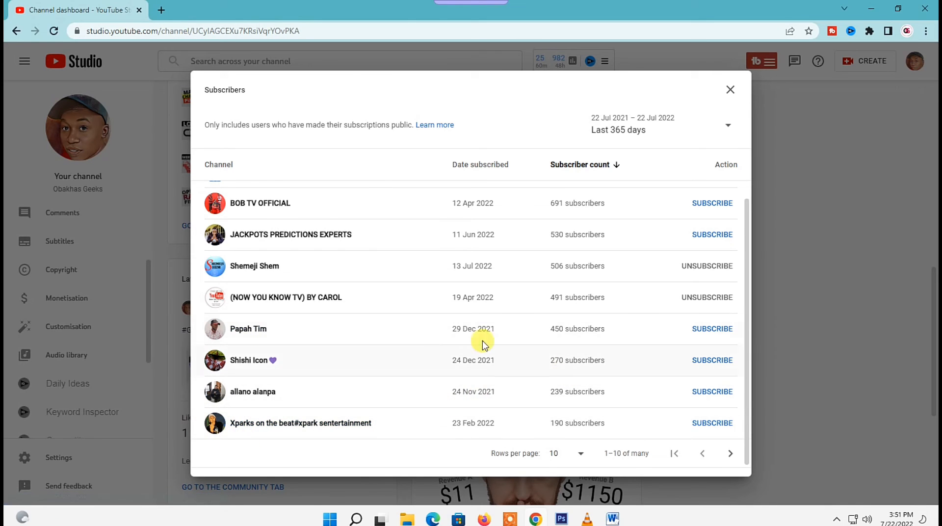
scroll(up, 3)
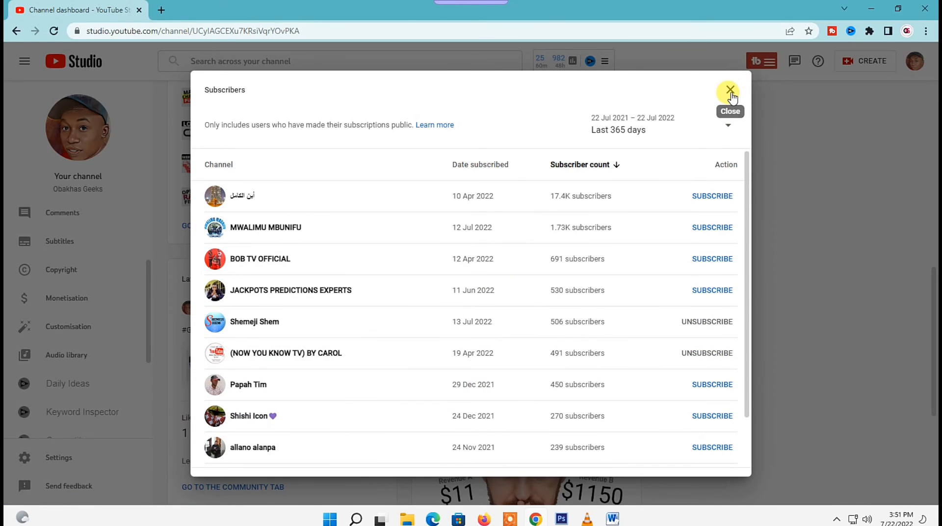